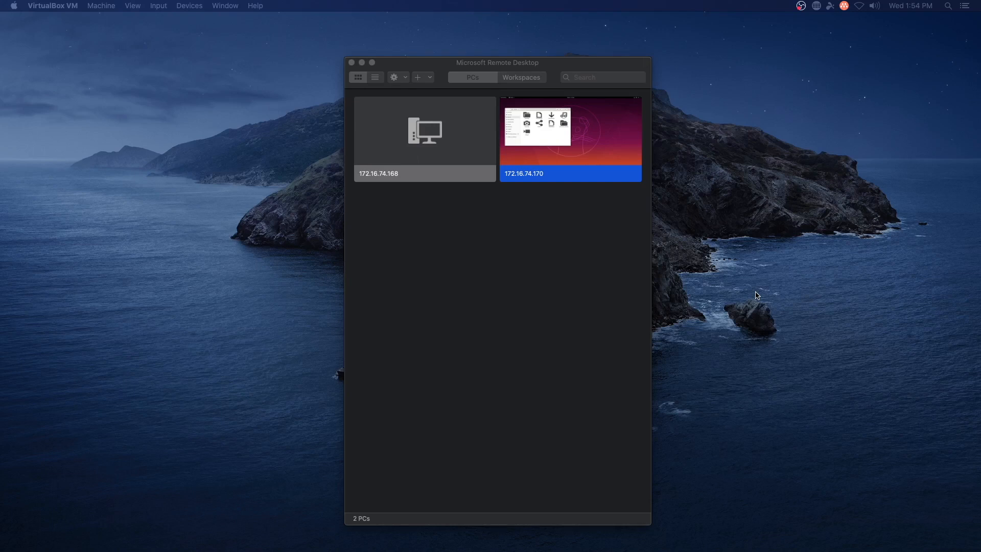
mouse_move(754, 274)
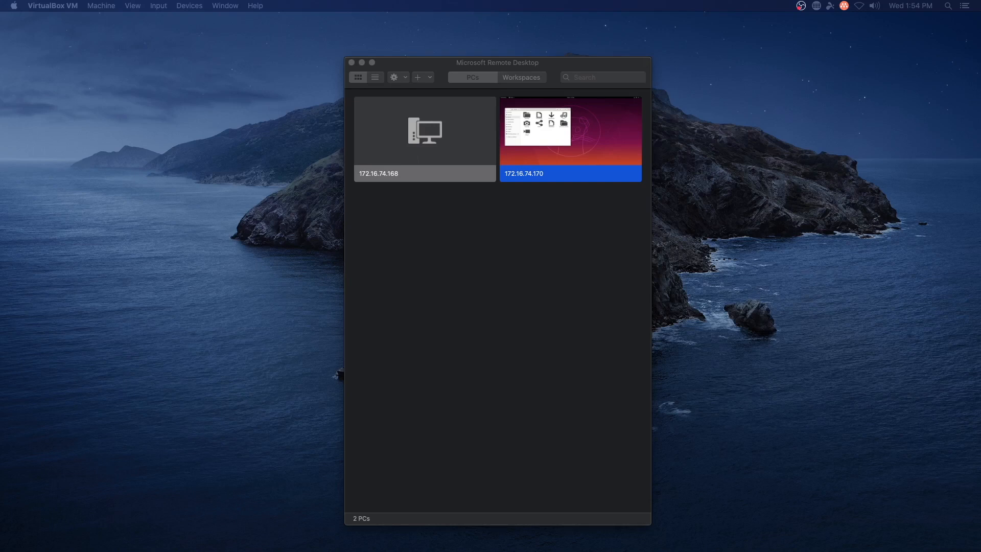
Step: Bring up the Ubuntu VM window, unlock the session and dismiss the problem report prompt
double_click(570, 139)
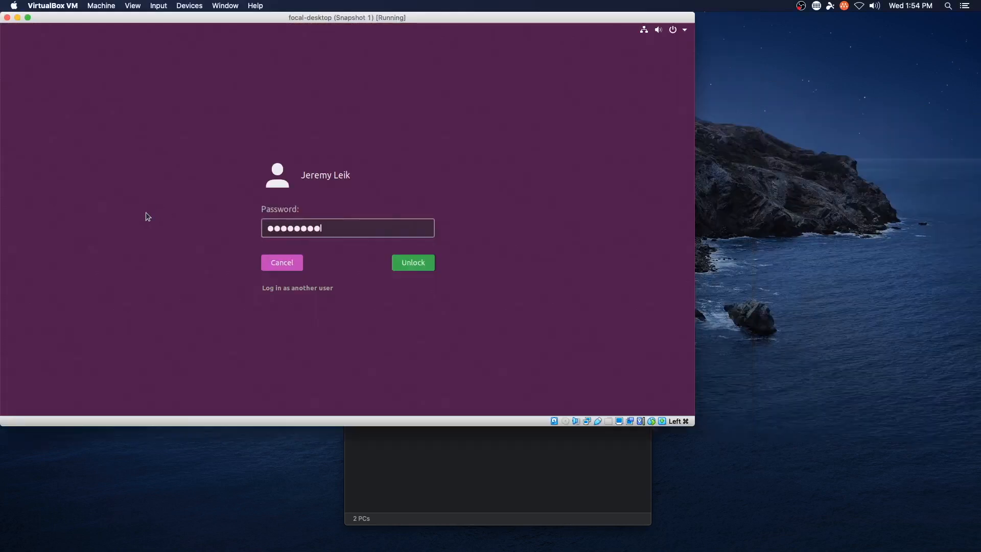
left_click(412, 262)
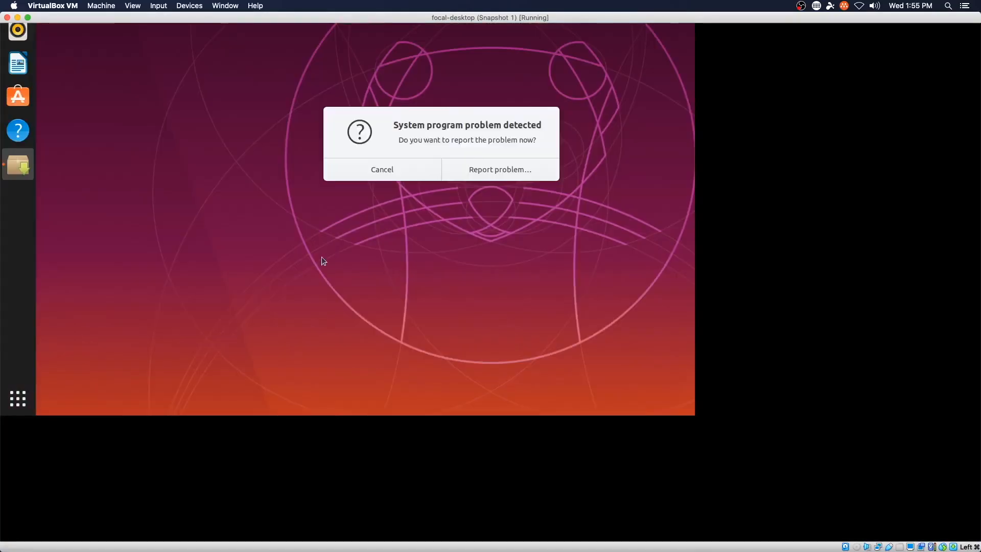
left_click(381, 170)
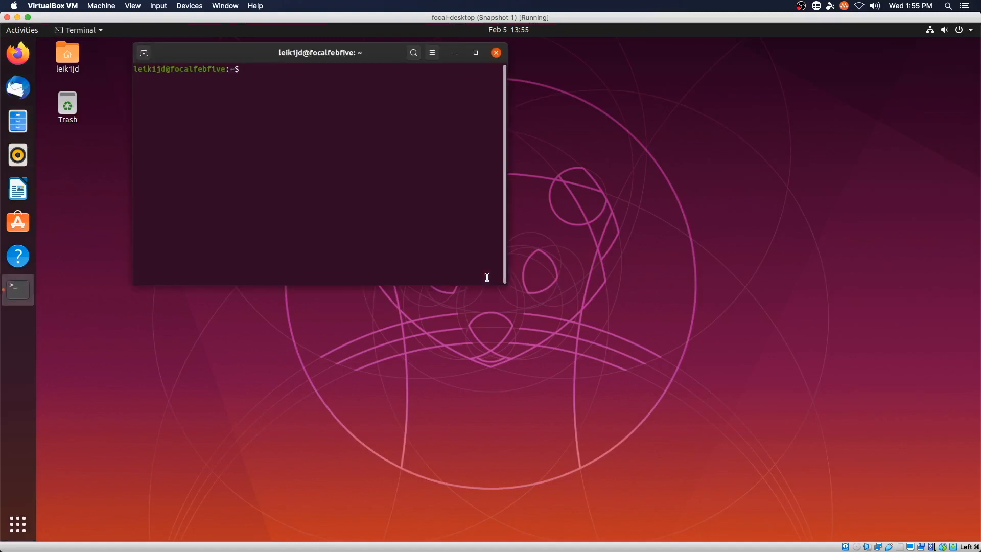
Step: Enlarge the terminal and run 'sudo apt install xrdp xorgxrdp -y'
left_click_drag(506, 285, 627, 381)
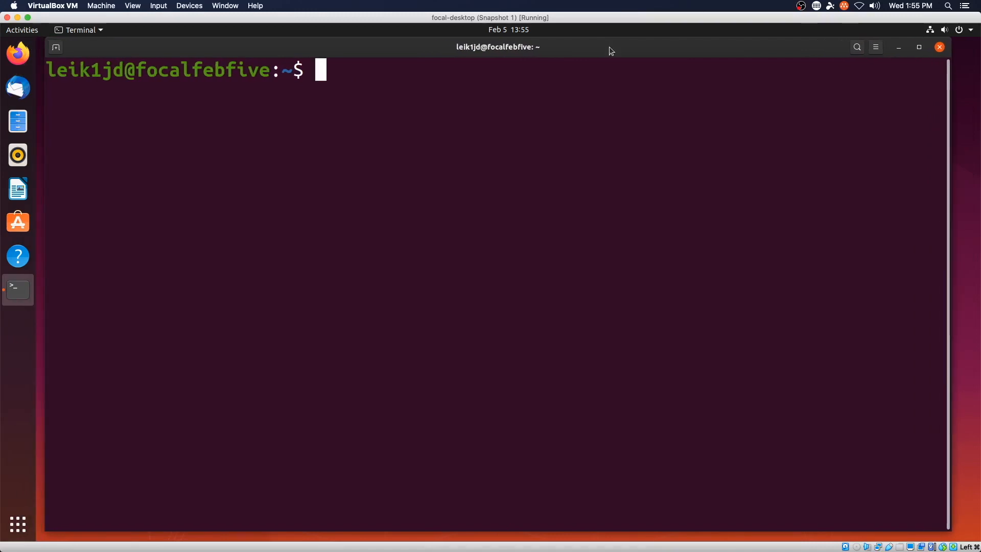
type("s")
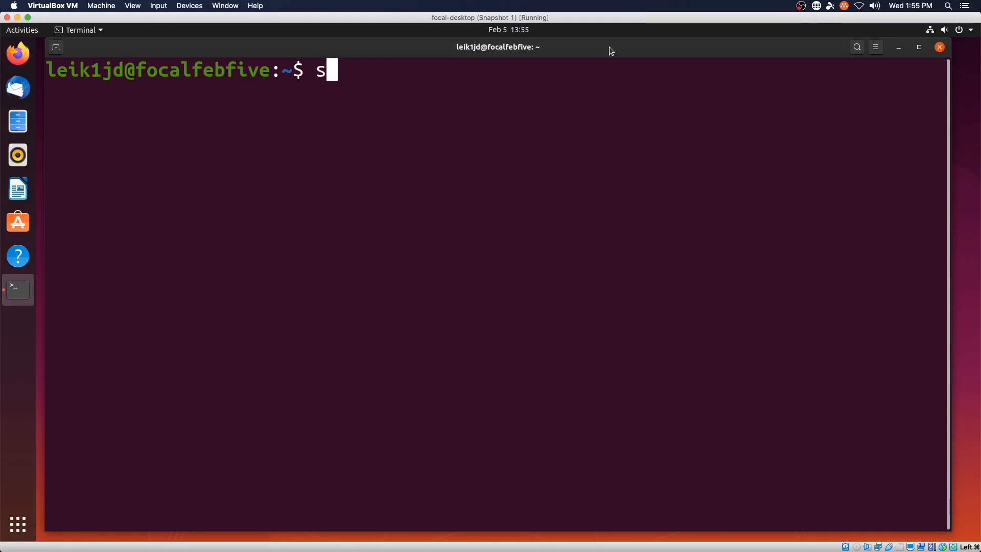
type("udo apt ins")
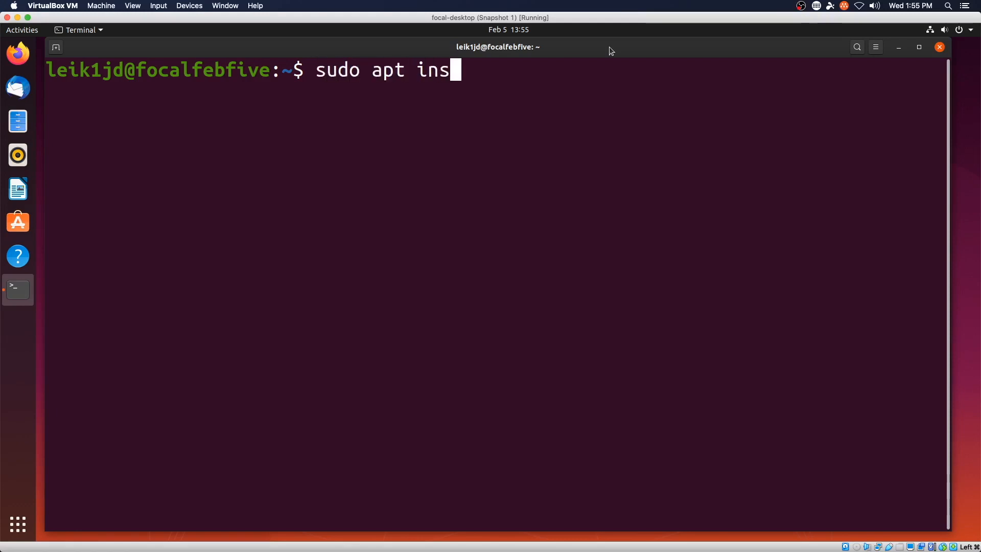
type("tall xrdp xo")
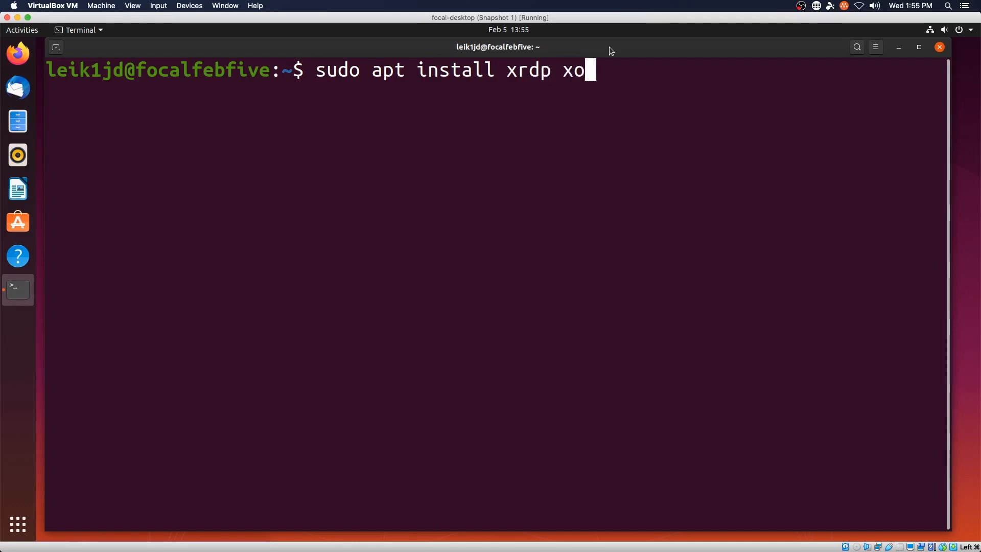
type("rgxrdp")
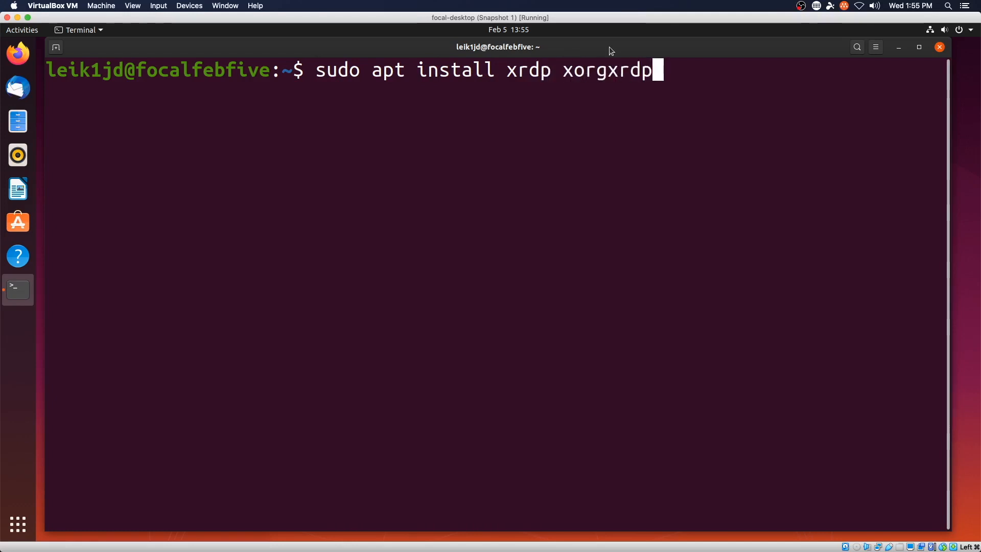
type("-y")
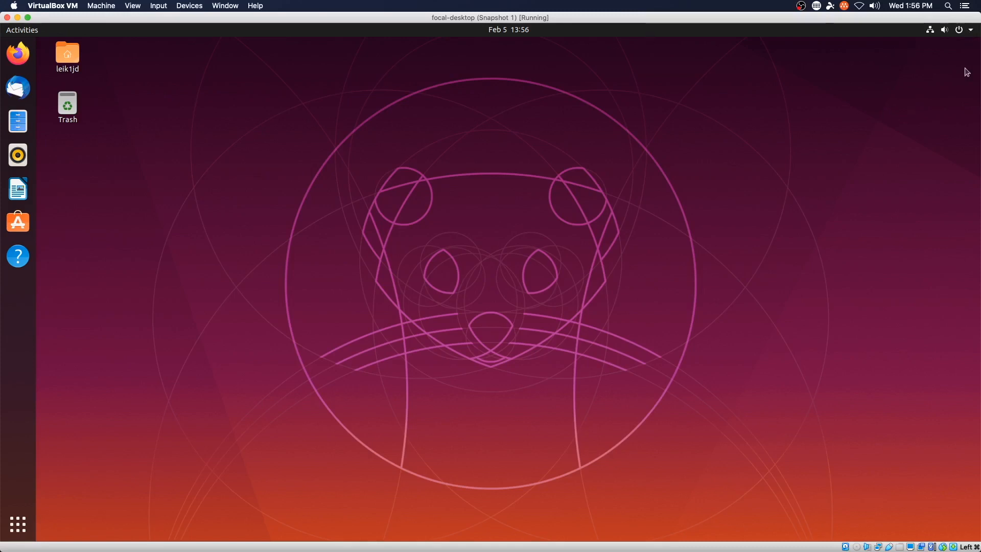
Step: Log out of the Ubuntu session from the top-right system menu
left_click(957, 29)
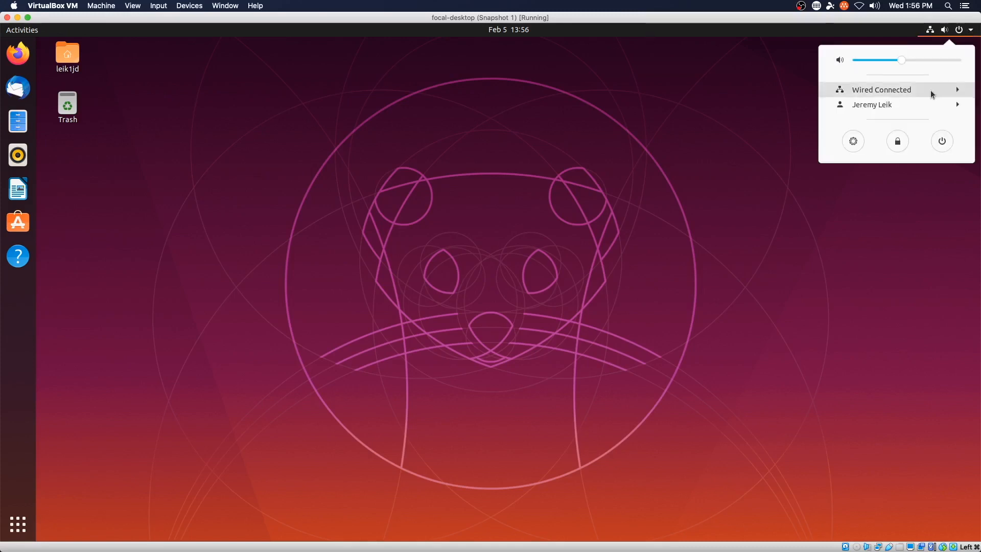
left_click(872, 104)
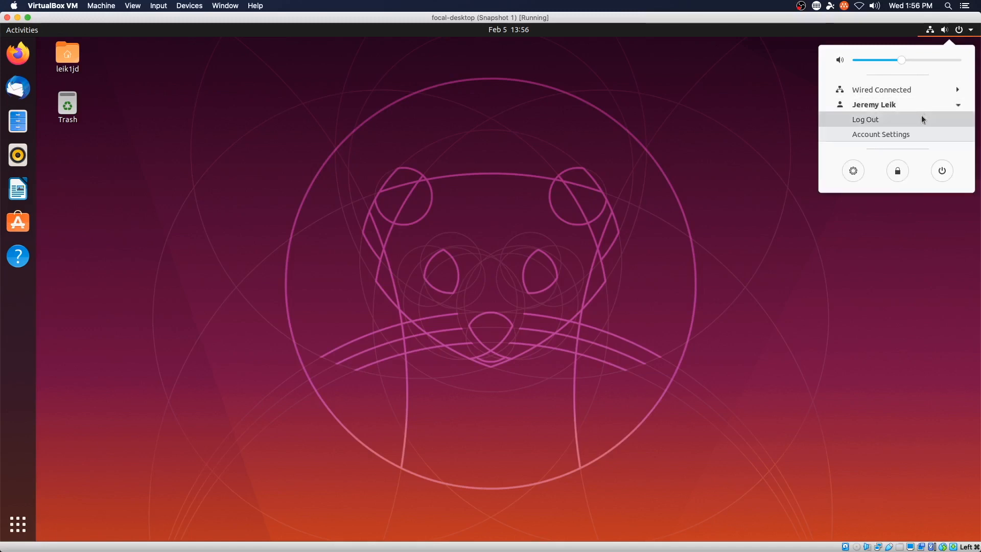
left_click(865, 119)
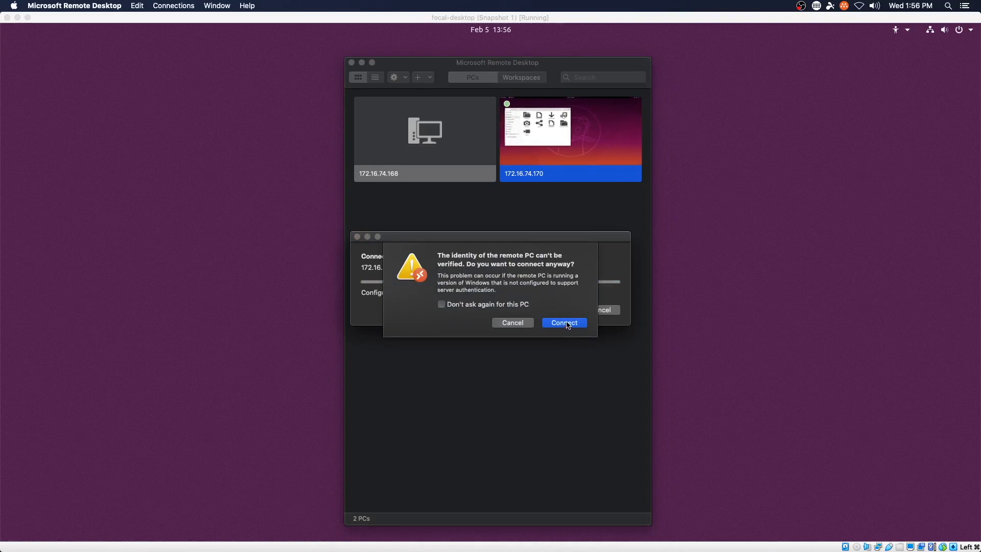
Step: Connect to 172.16.74.170 despite the certificate warning and submit the account credentials
left_click(562, 323)
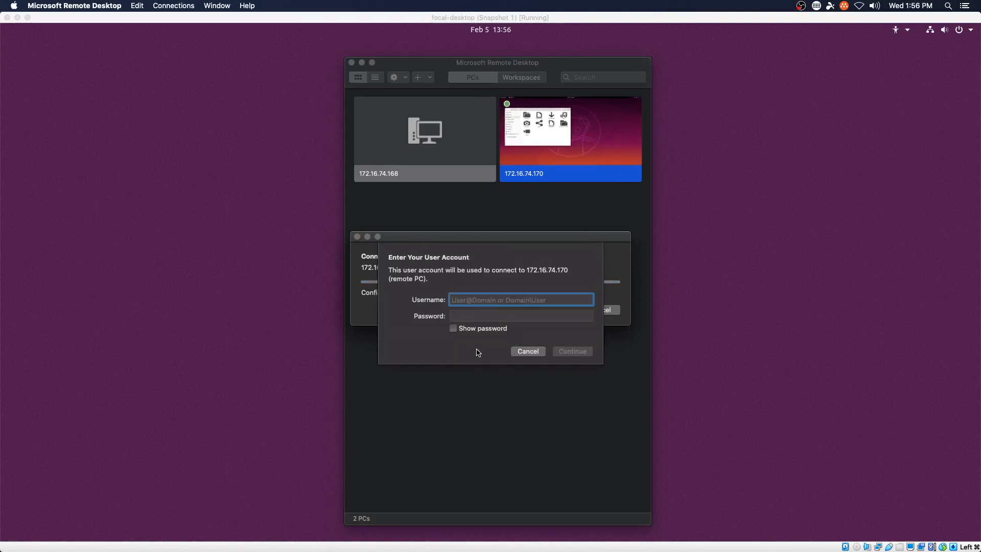
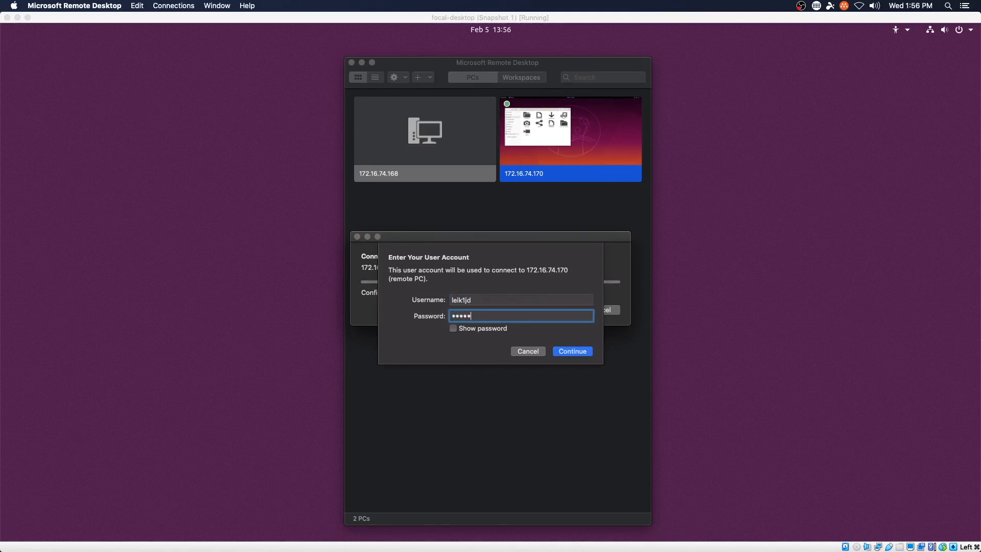
left_click(571, 350)
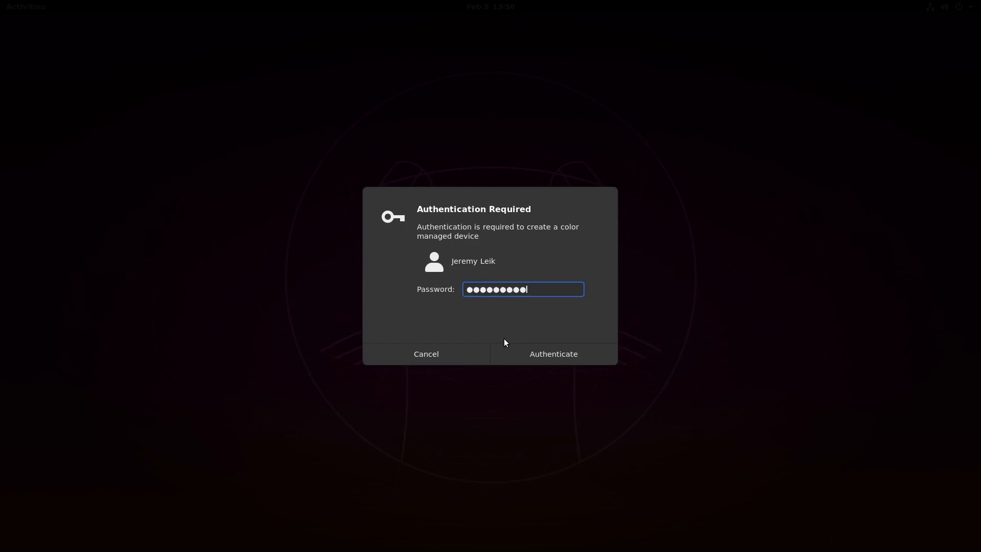
Step: Authenticate the color device prompt, then browse the home folder's thinclient_drives in Files
left_click(553, 353)
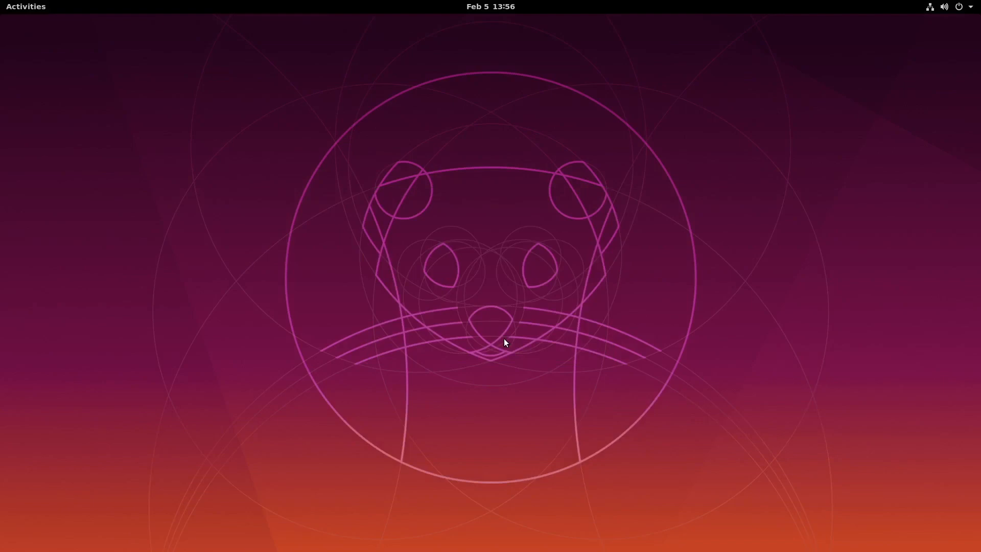
mouse_move(335, 198)
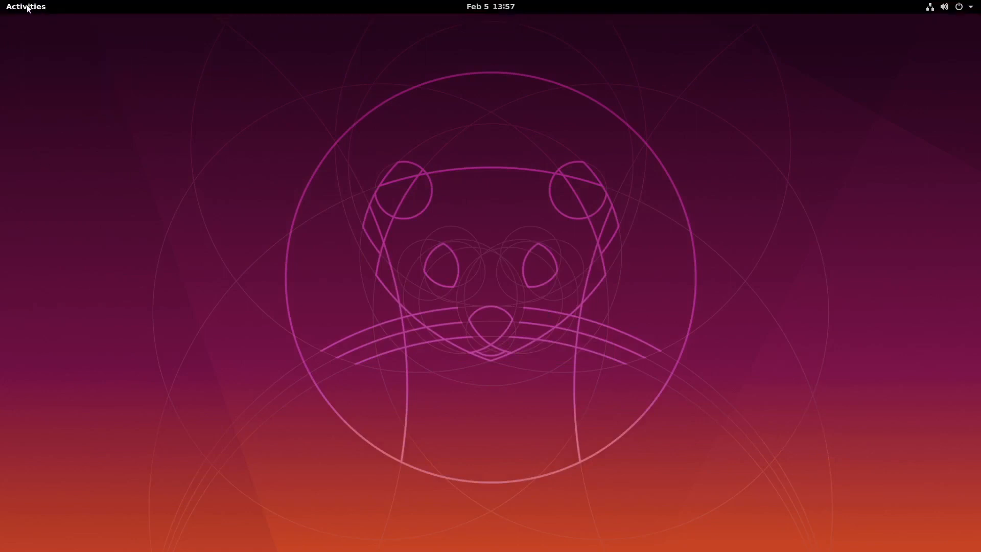
left_click(26, 6)
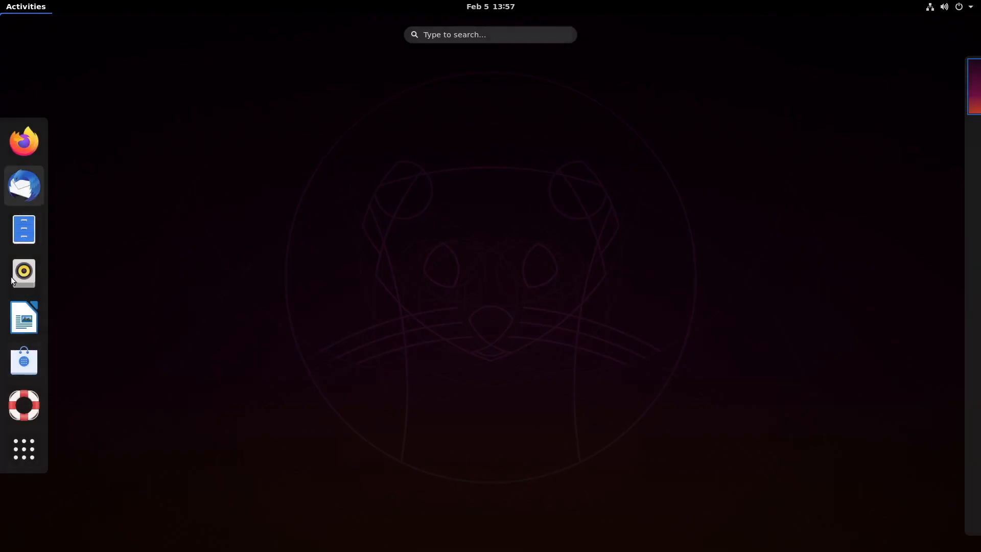
left_click(24, 229)
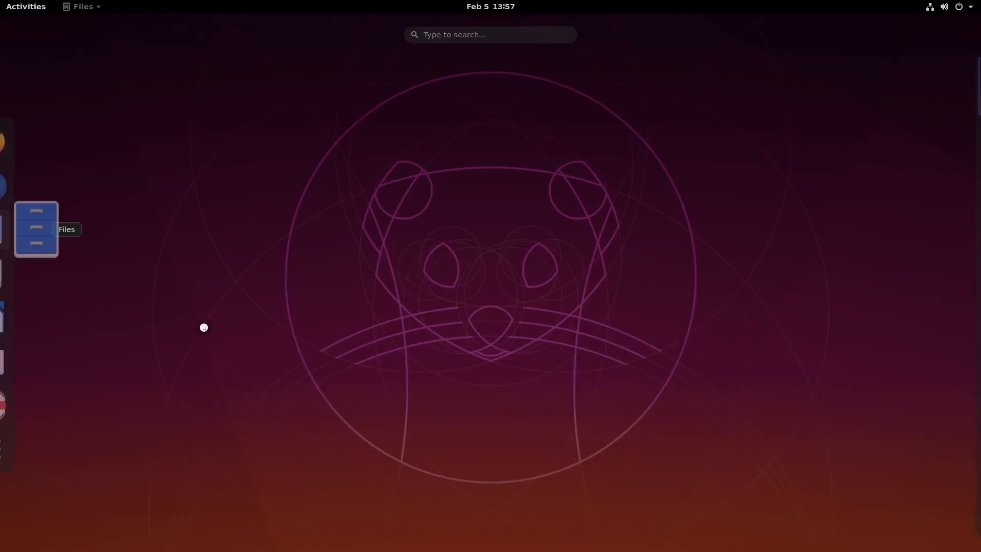
left_click(36, 229)
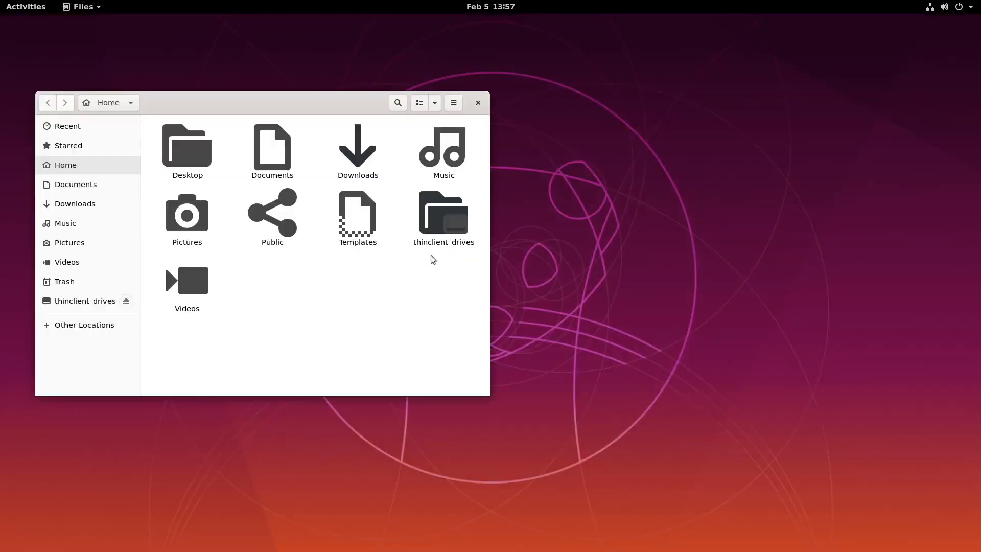
double_click(186, 289)
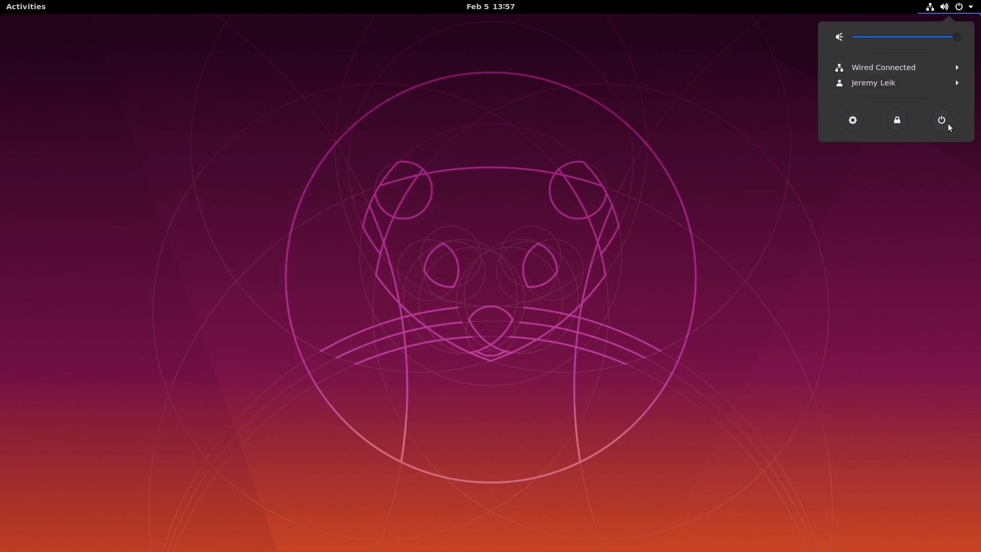
Step: Log out of the remote Ubuntu session and confirm the logout
left_click(940, 120)
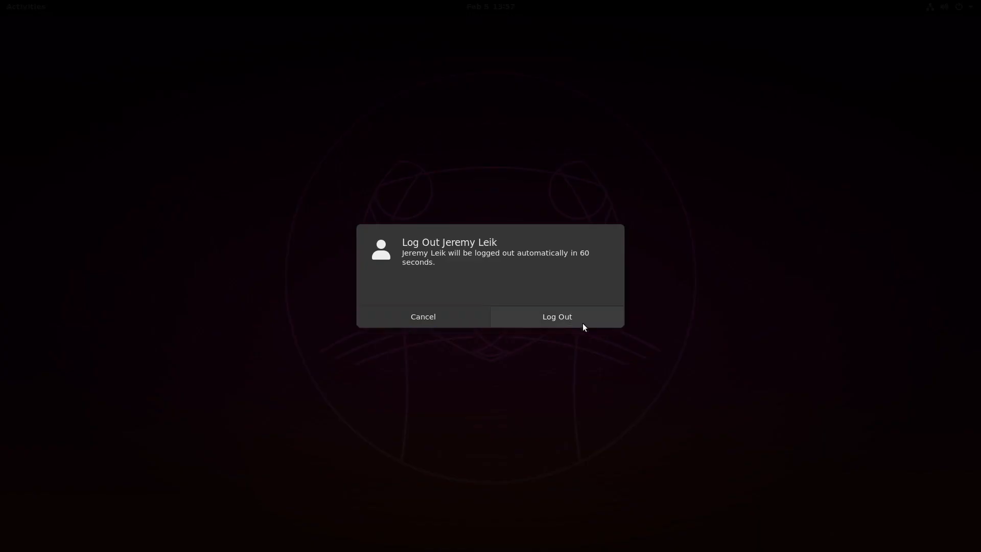
left_click(555, 317)
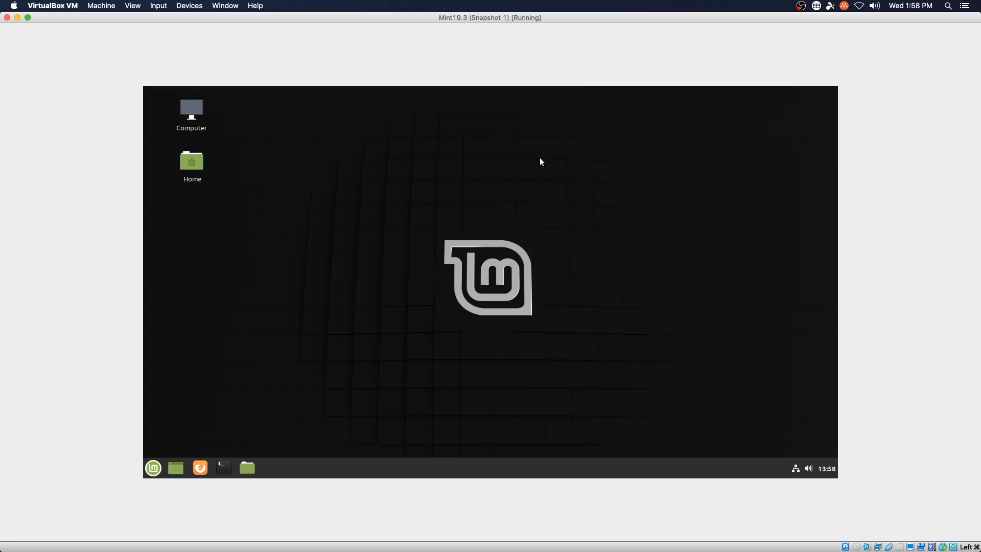
Step: Run 'sudo apt install xrdp xorgxrdp -y' in the Mint terminal, which fails with unmet dependencies
left_click(223, 467)
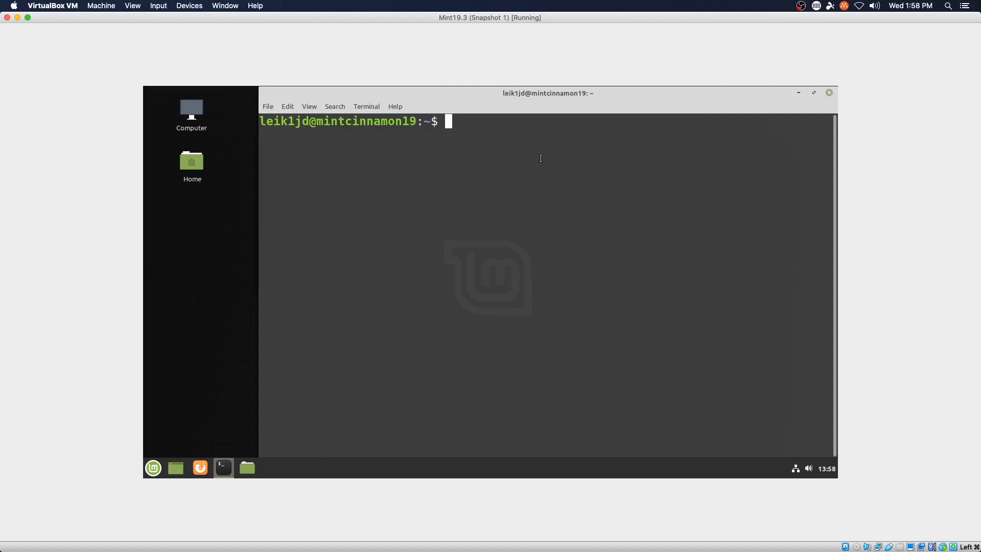
type("sudo apt i")
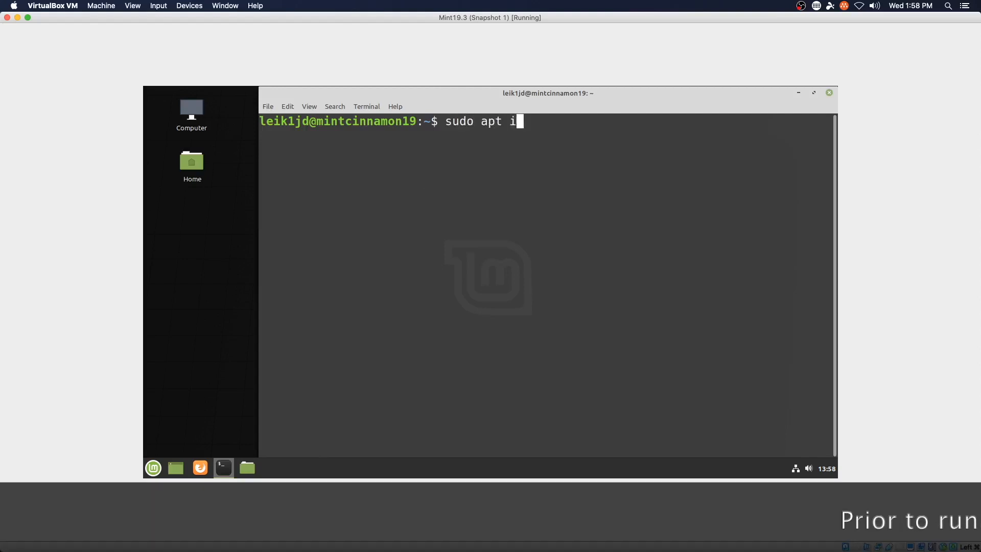
type("nstall")
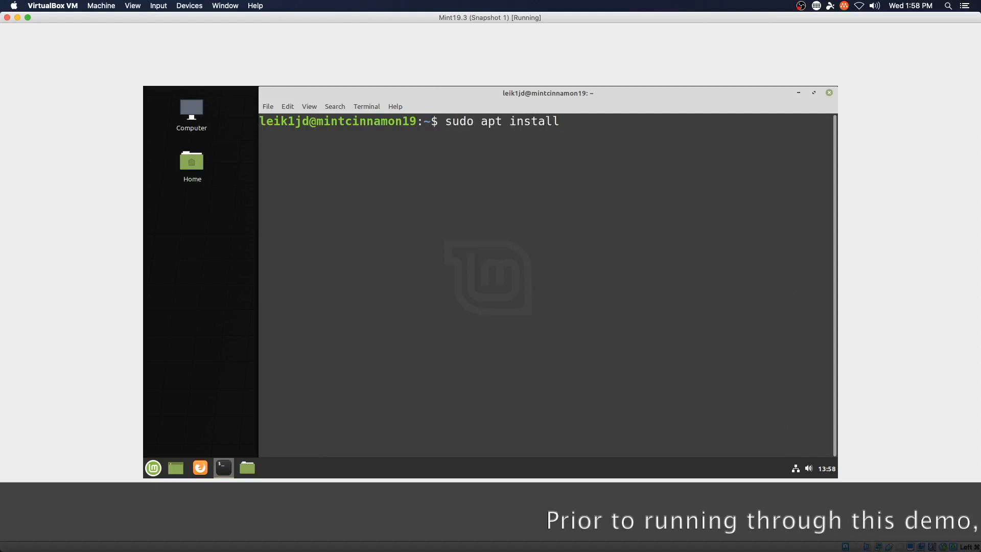
type("xrp")
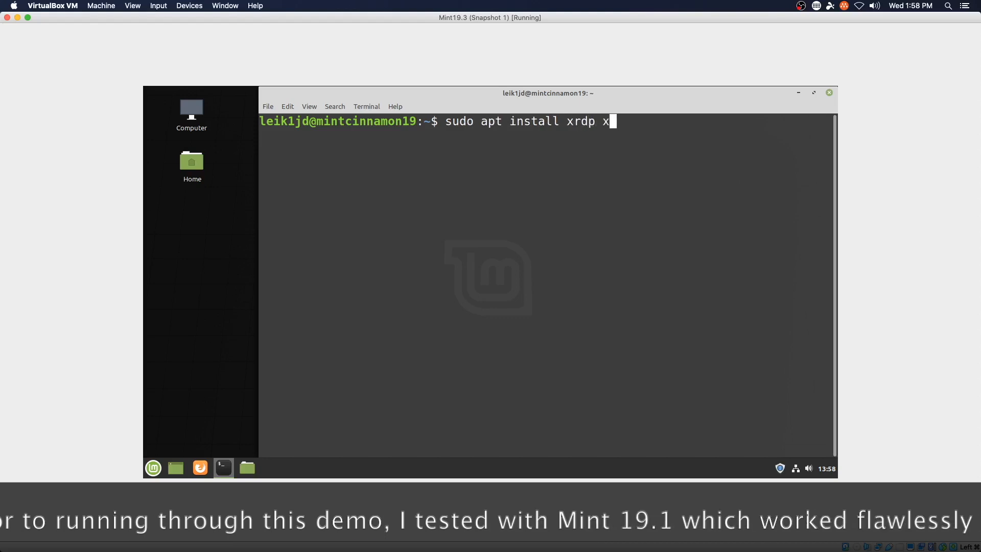
type("orgxrdp -y")
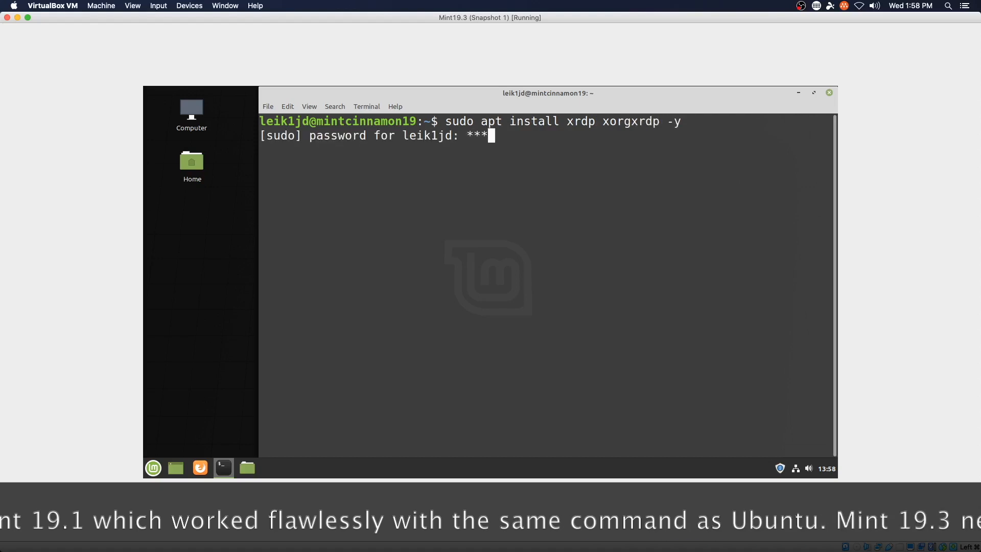
key("enter")
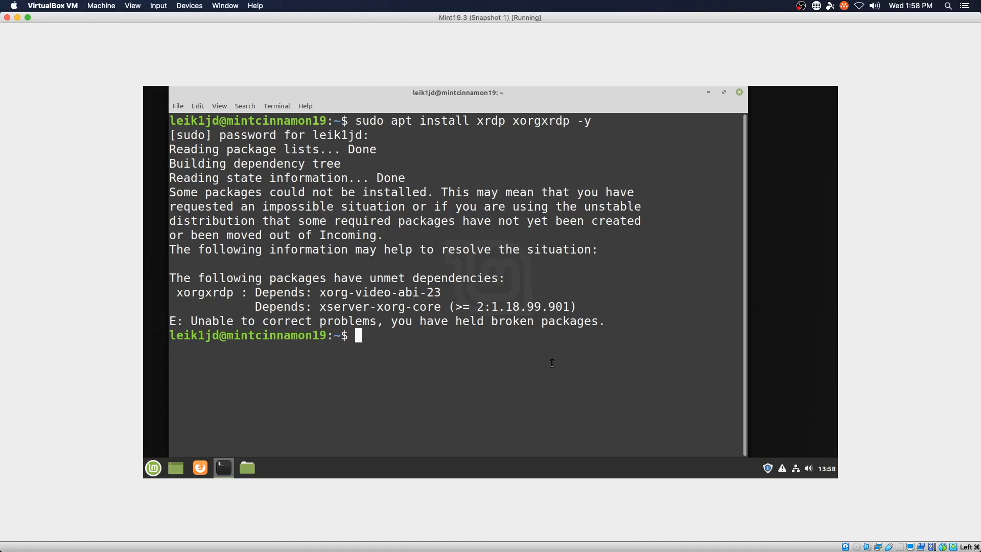
Step: Reinstall xrdp and xorgxrdp adding xorg-video-abi-23 and xserver-xorg-core, then check the address with 'ip a'
type("sudo apt install xrdp xorgxrdp -y")
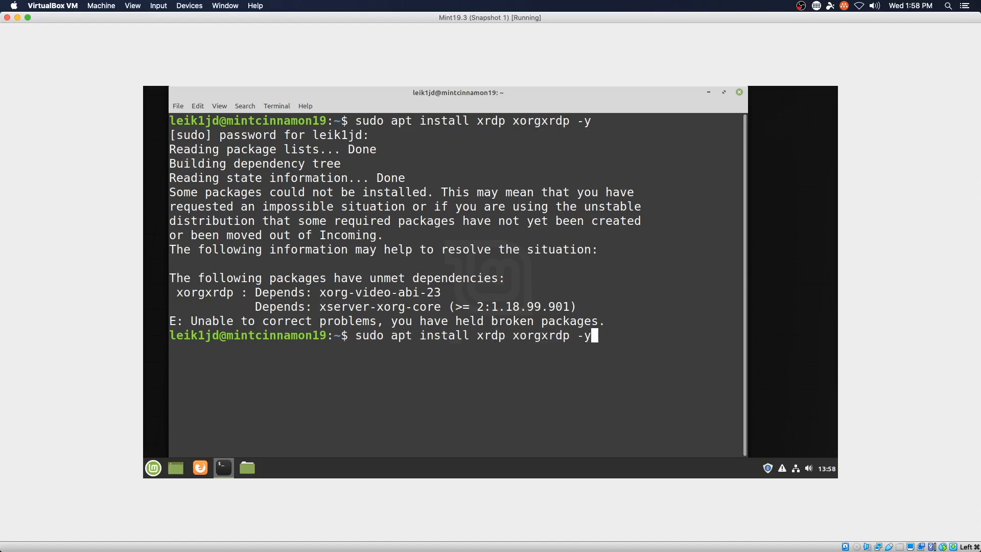
key("BackSpace")
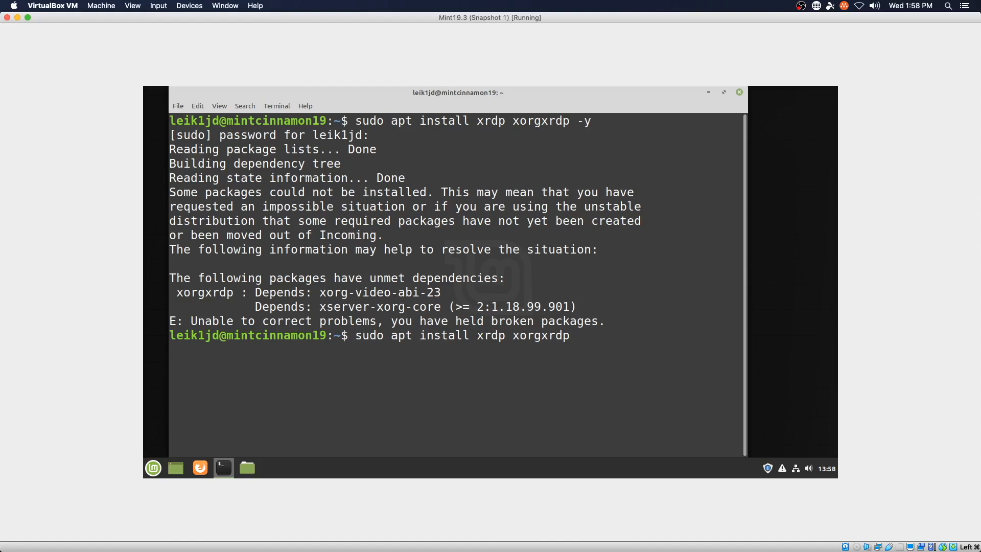
type("xorg-video-ab")
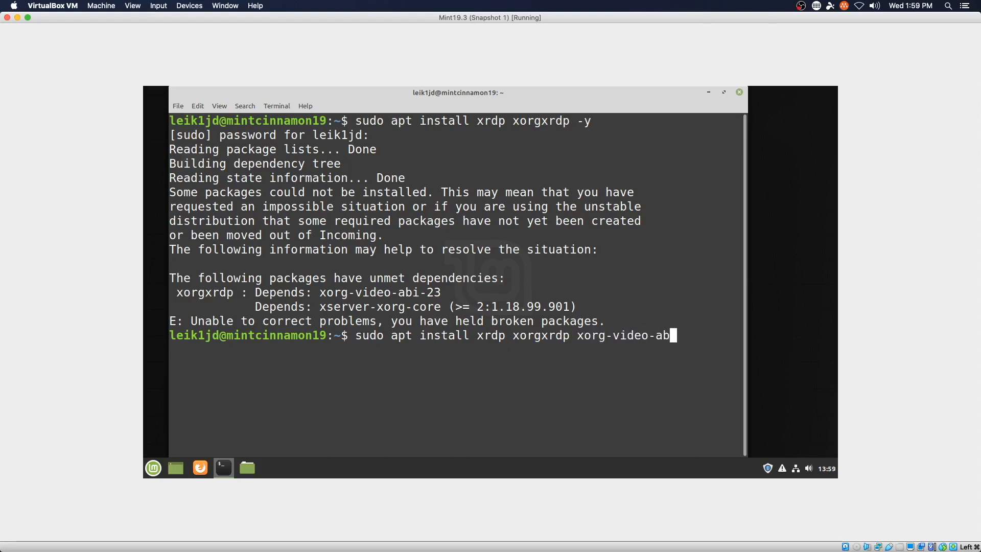
type("i-23 x")
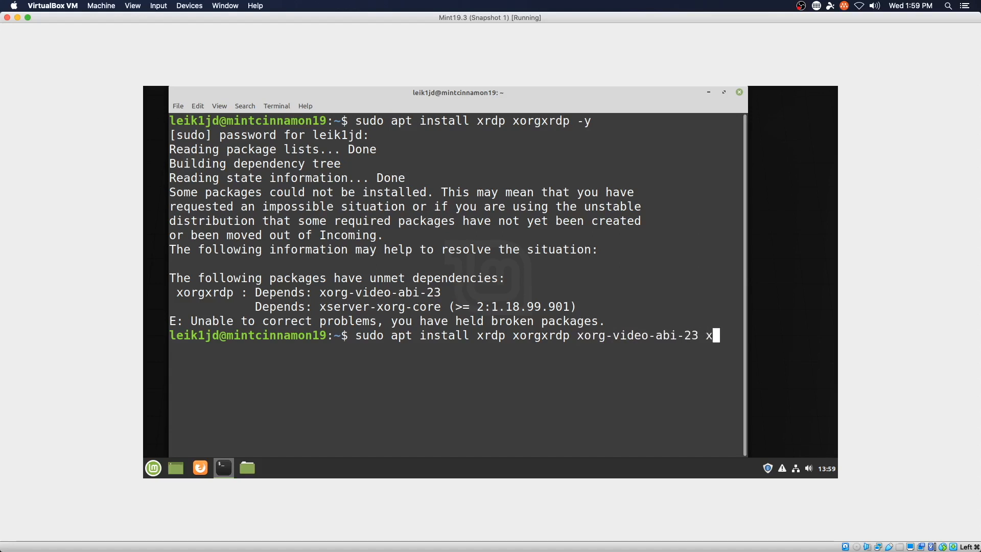
type("serv")
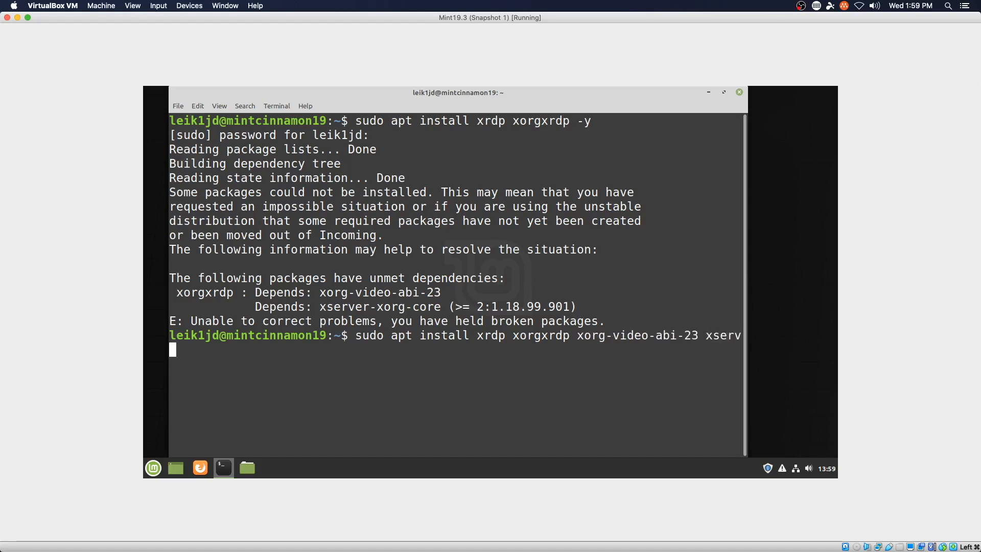
type("er-xorg")
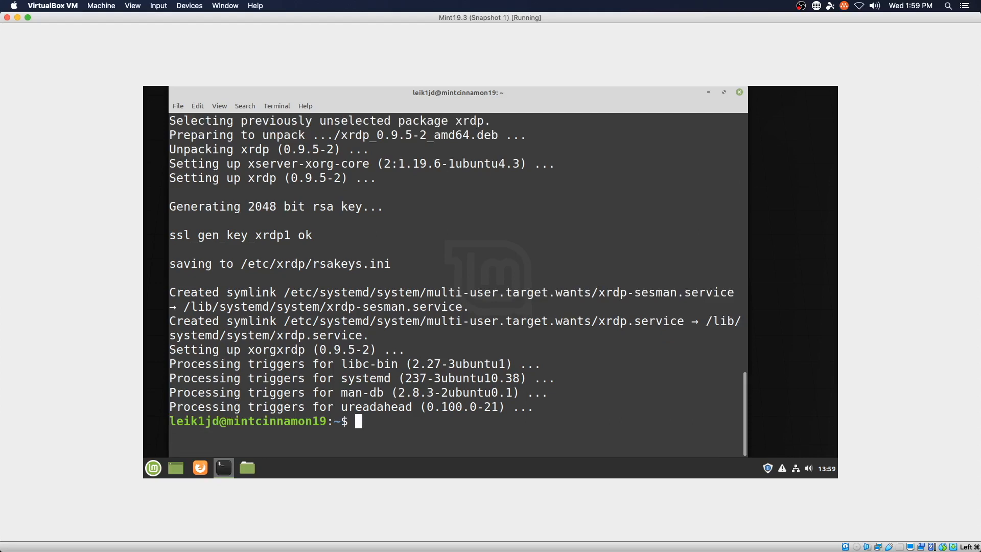
type("ip a")
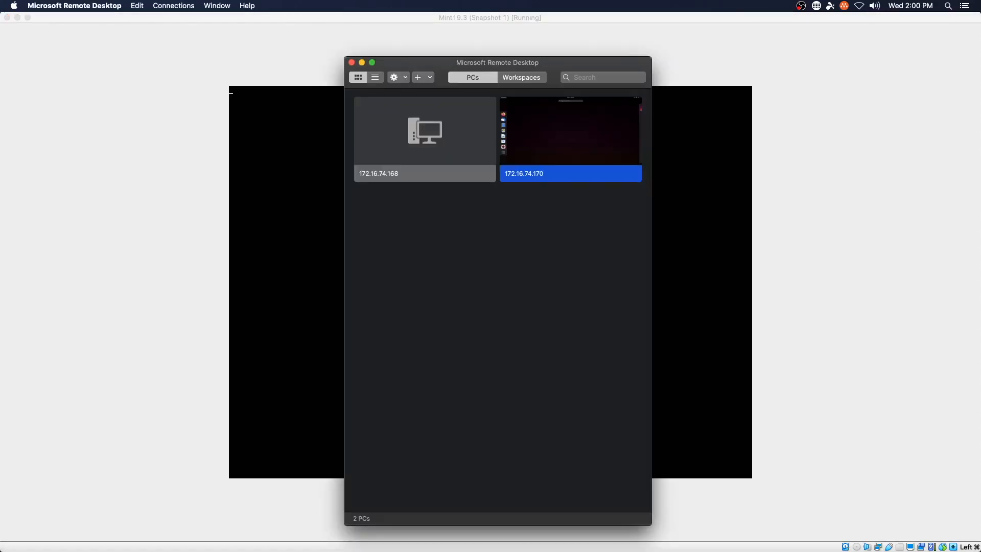
Step: Add PC 172.16.74.175, connect past the certificate warning and submit the credentials
left_click(430, 76)
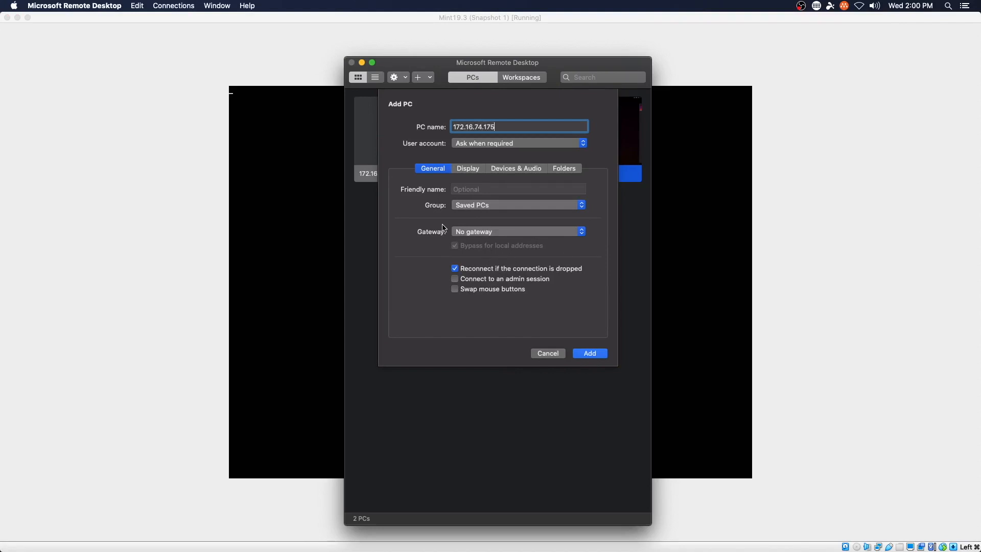
left_click(589, 352)
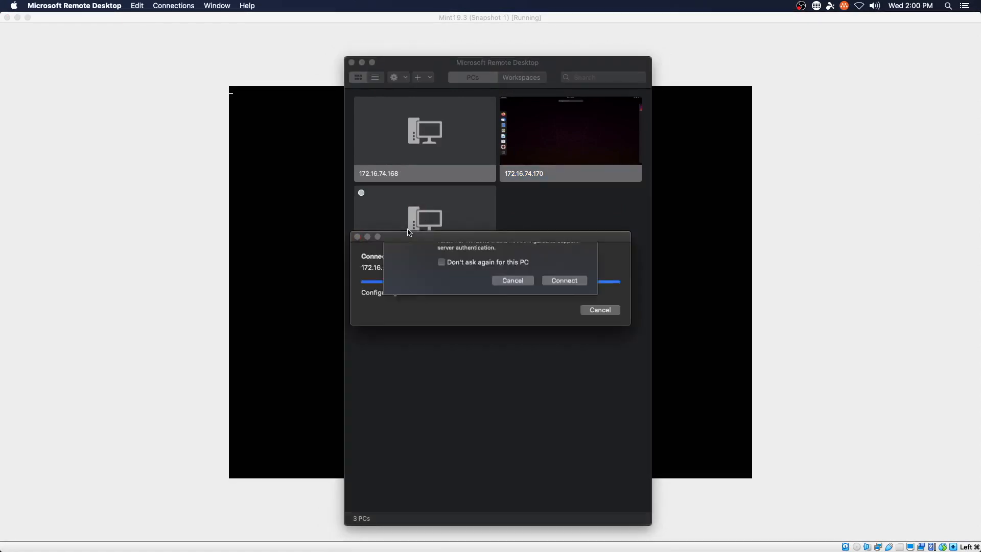
left_click(563, 280)
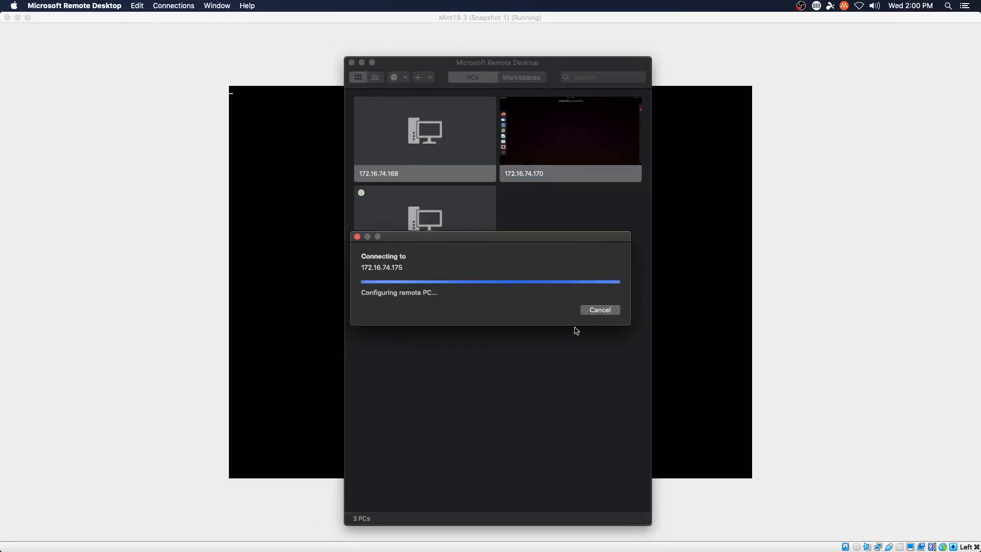
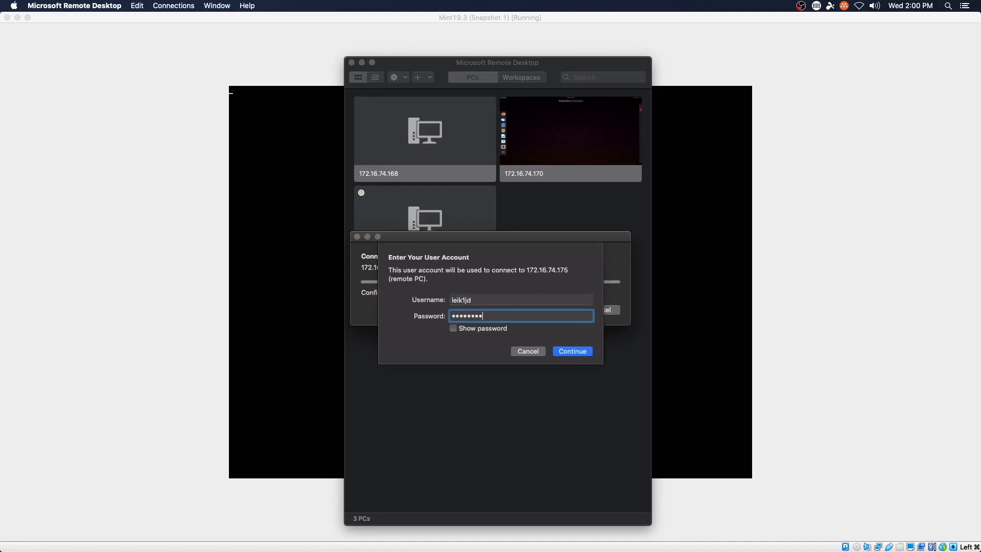
left_click(571, 351)
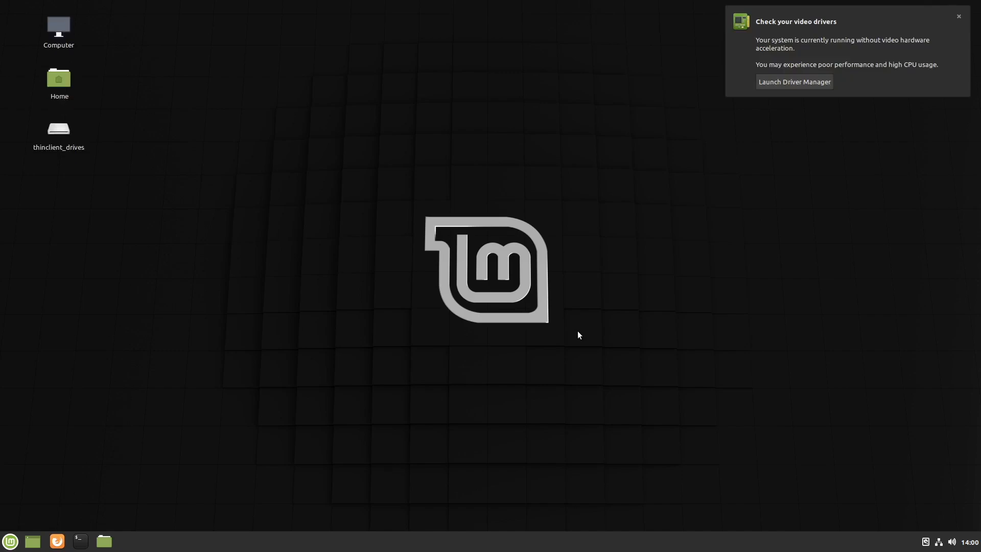
mouse_move(742, 202)
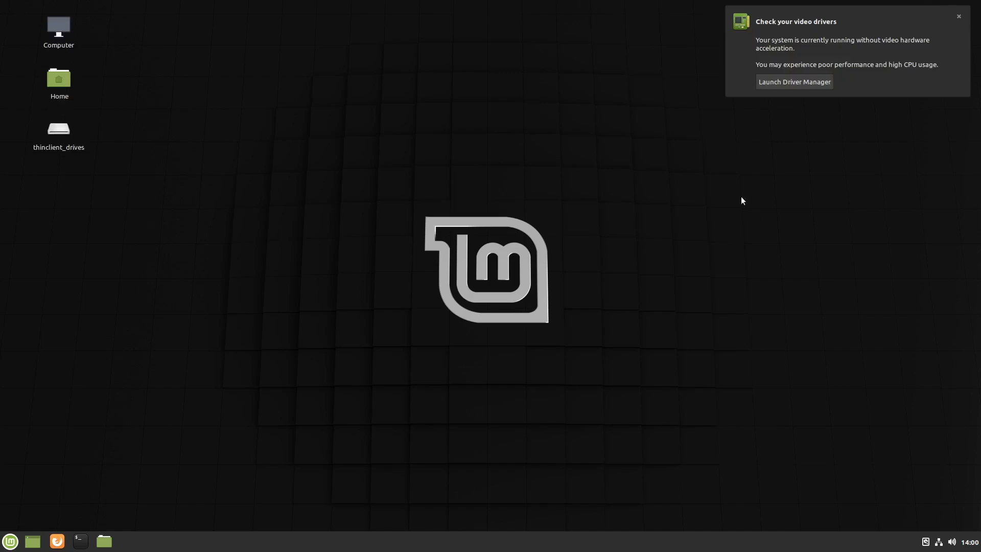
mouse_move(569, 246)
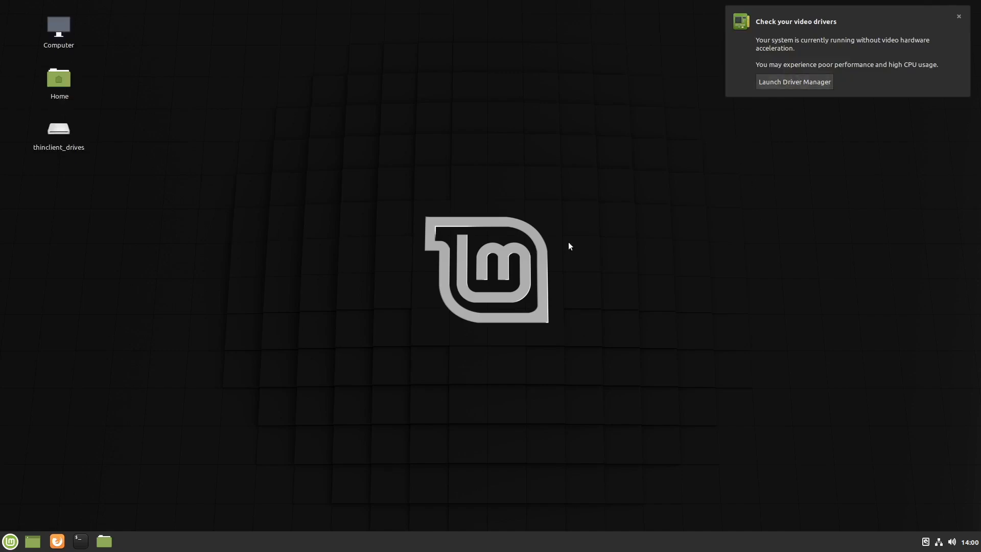
mouse_move(792, 82)
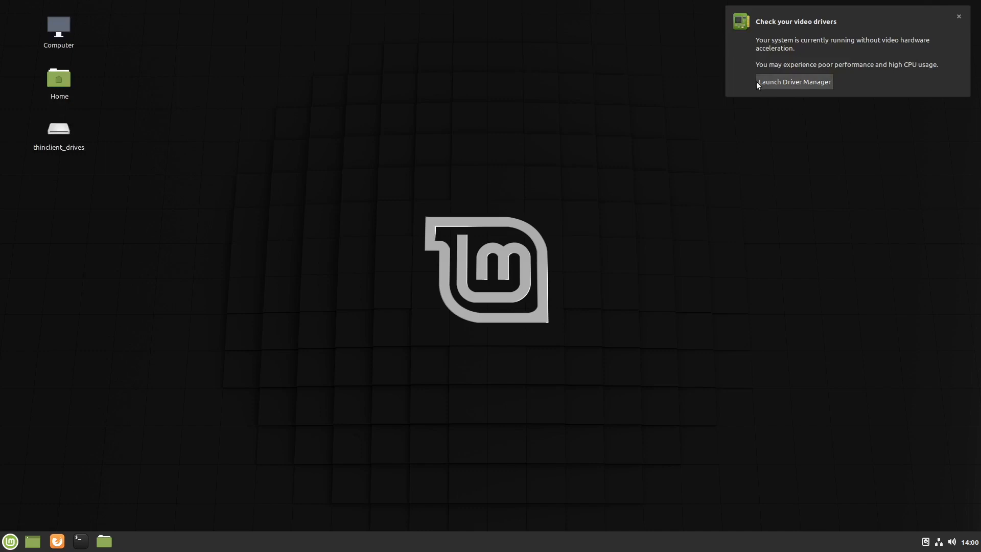
Step: Dismiss the 'Check your video drivers' notification on the remote Mint desktop
left_click(957, 17)
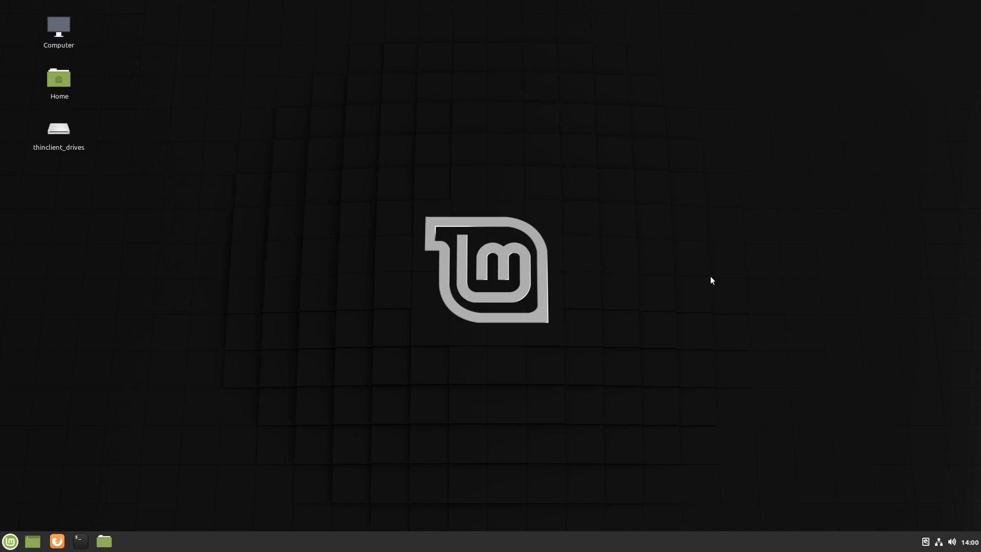
mouse_move(710, 282)
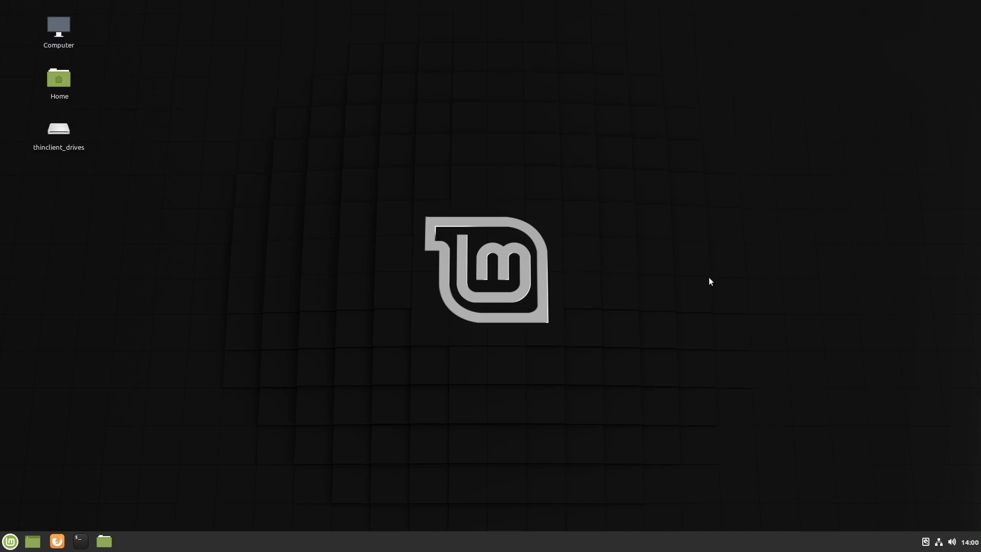